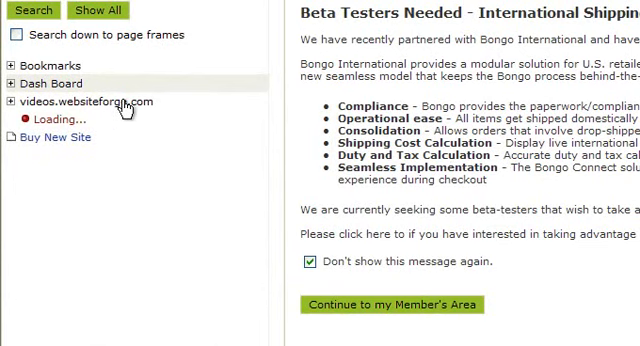
- Expand videos.websiteforge.com in the site tree and go to its Site Menu page
{"action": "left_click", "coordinate": [14, 99]}
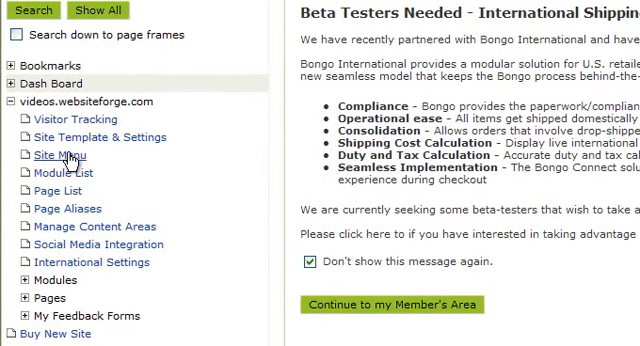
{"action": "left_click", "coordinate": [55, 126]}
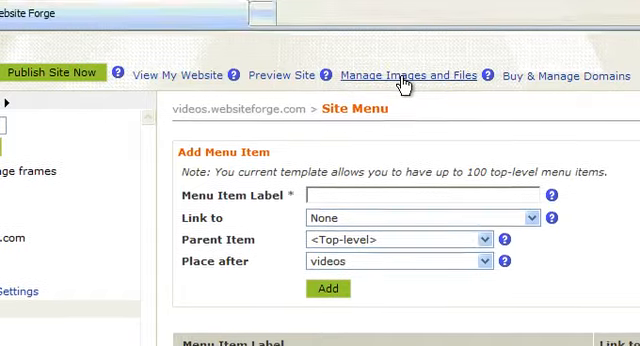
- Open the image and file store and scroll through the Images folder's 35 files
{"action": "left_click", "coordinate": [403, 76]}
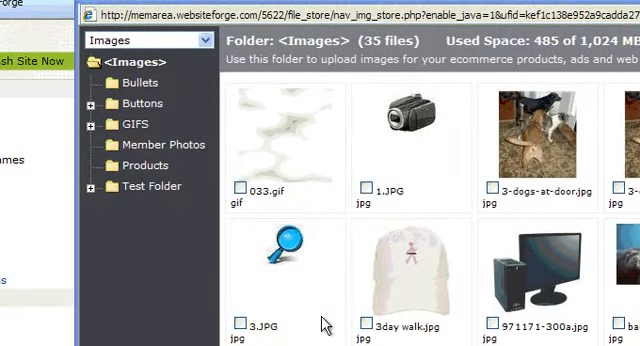
{"action": "scroll", "scroll_direction": "down", "scroll_amount": 3}
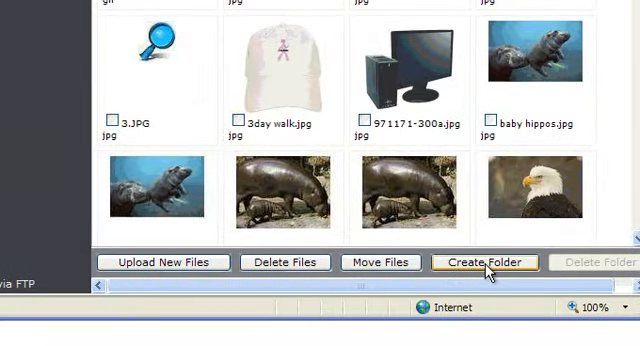
- Create a subfolder named 'Newest Folder' inside the Images folder
{"action": "left_click", "coordinate": [486, 262]}
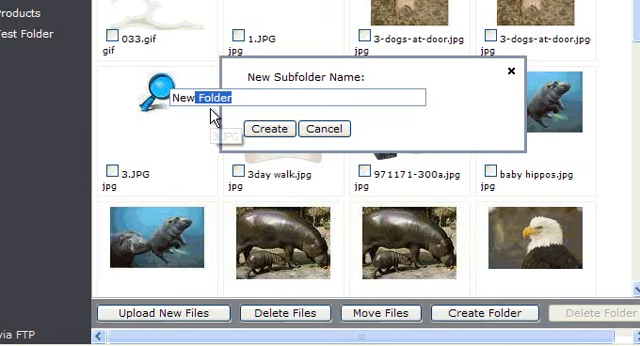
{"action": "type", "text": "Newest Folde"}
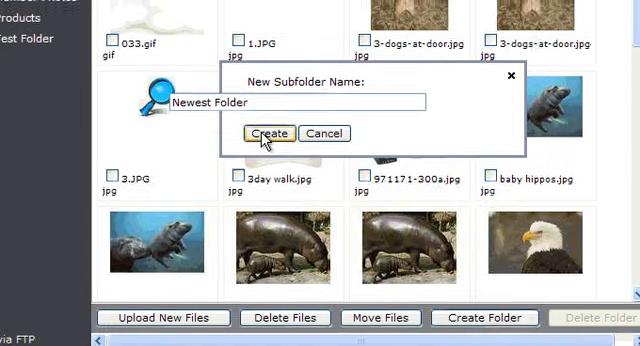
{"action": "left_click", "coordinate": [268, 133]}
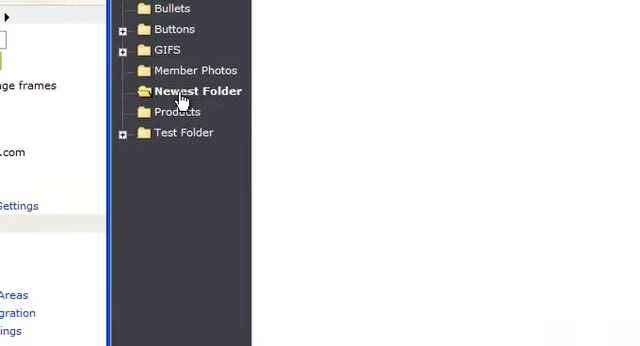